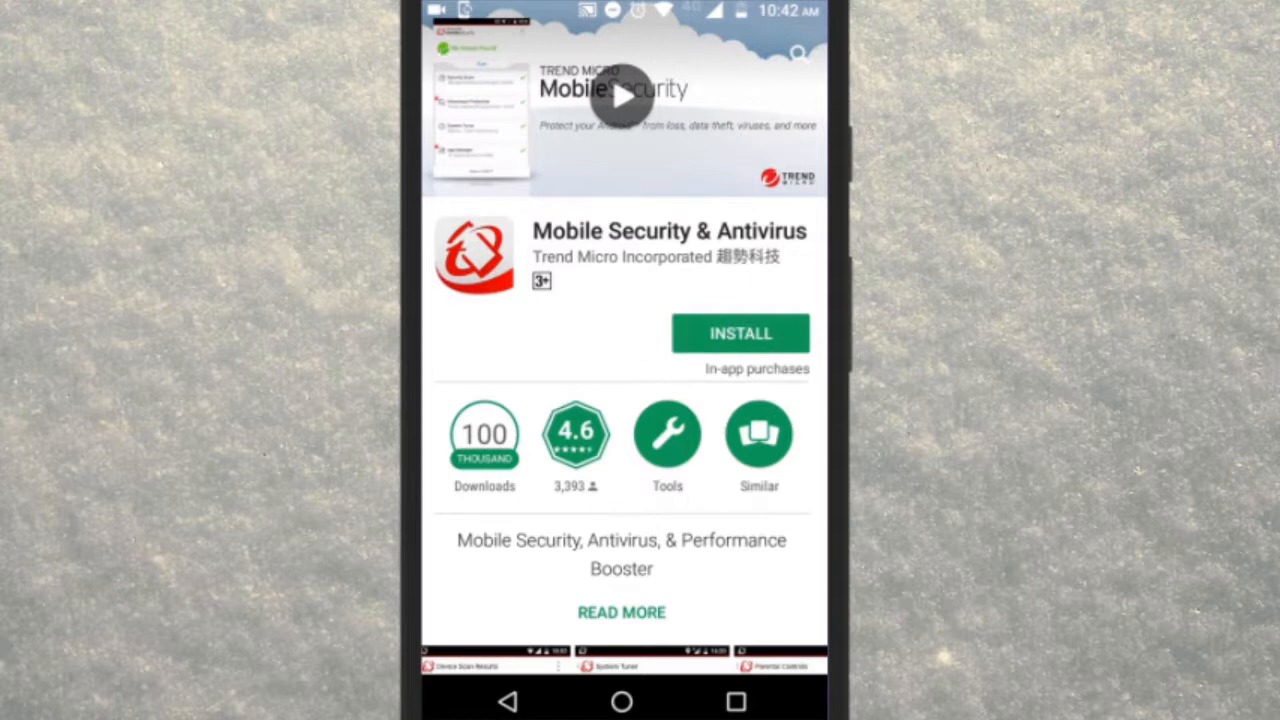
Install Mobile Security & Antivirus from the Play Store and launch it.
click(740, 332)
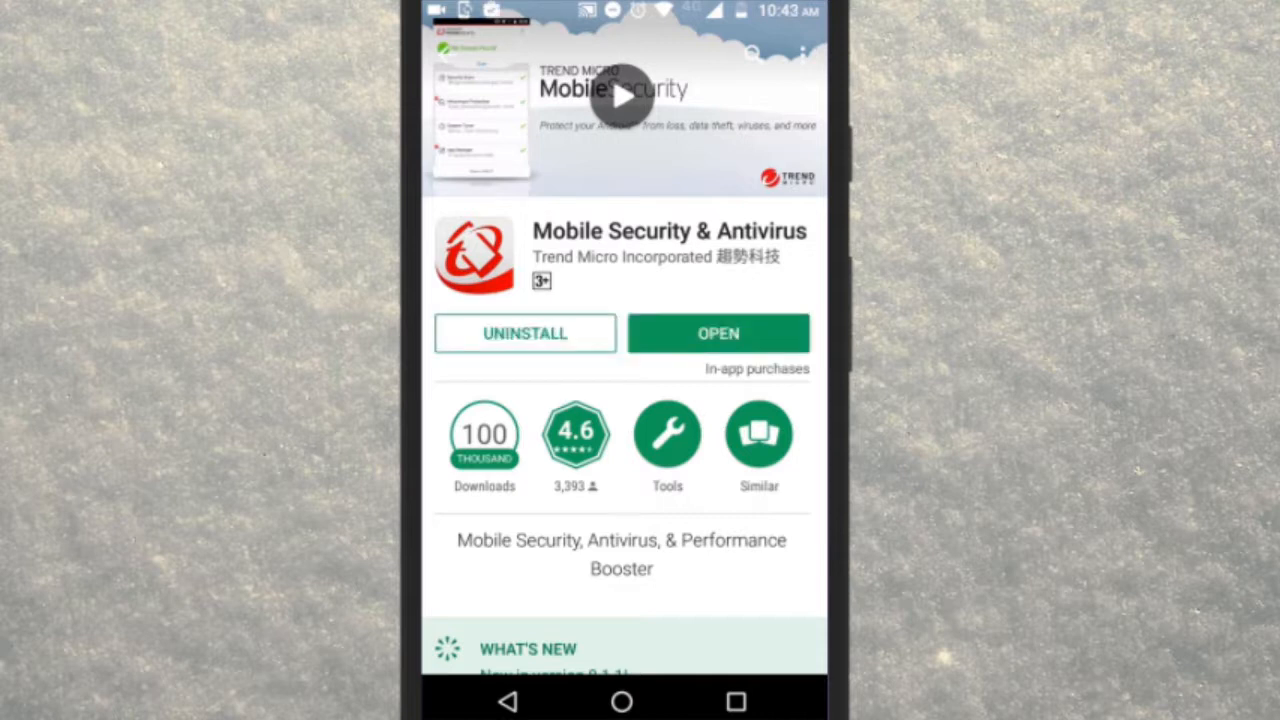
click(718, 332)
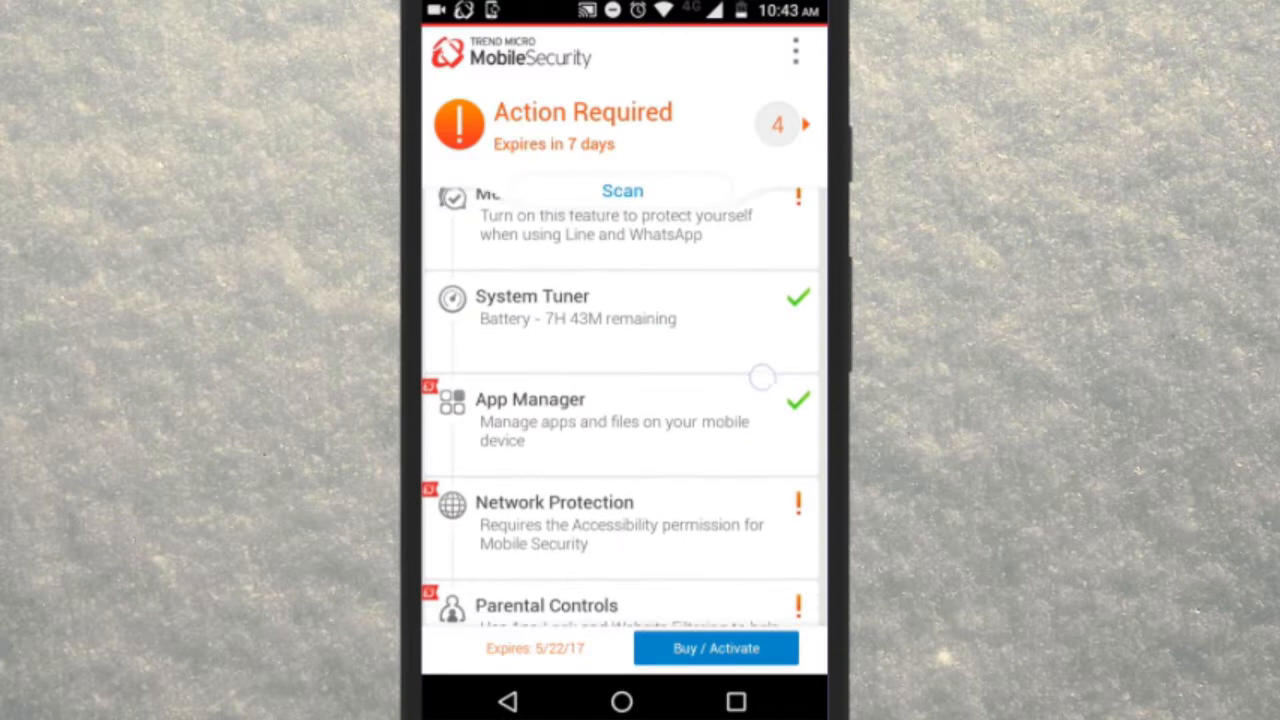
Grant Mobile Security the Accessibility permission so SafeSurfing turns on in Network Protection.
scroll(up, 3)
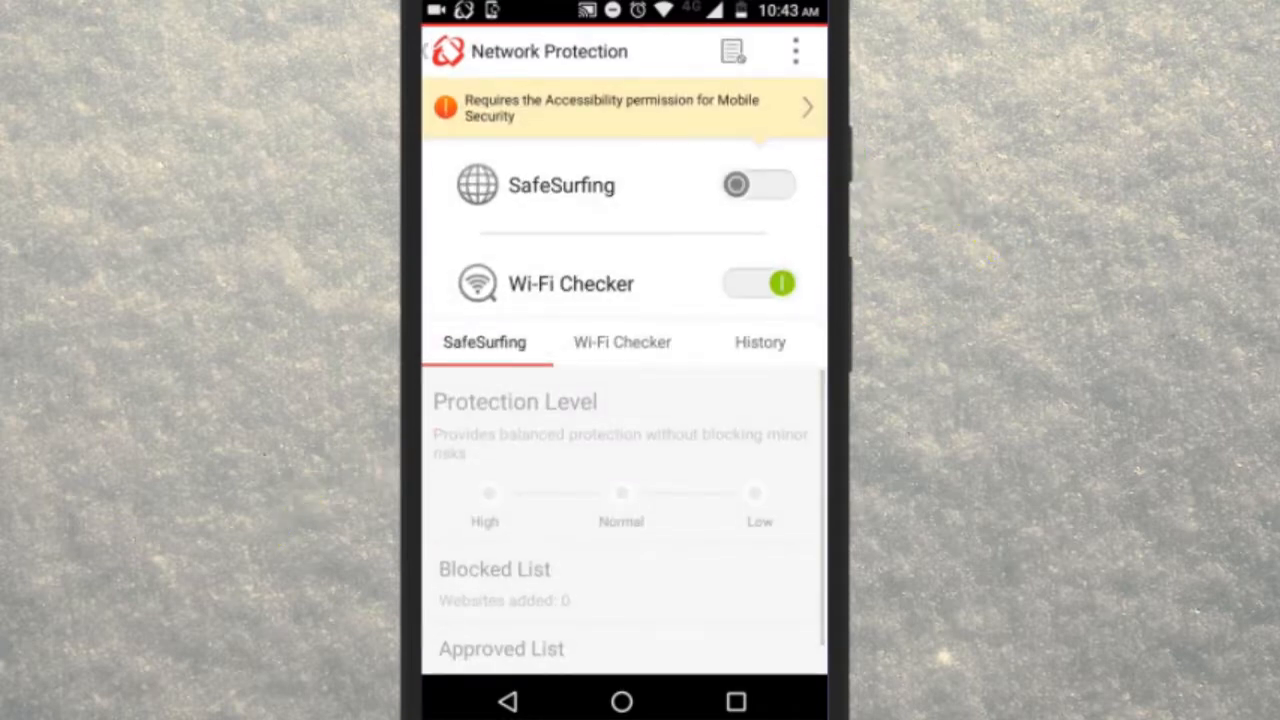
click(620, 108)
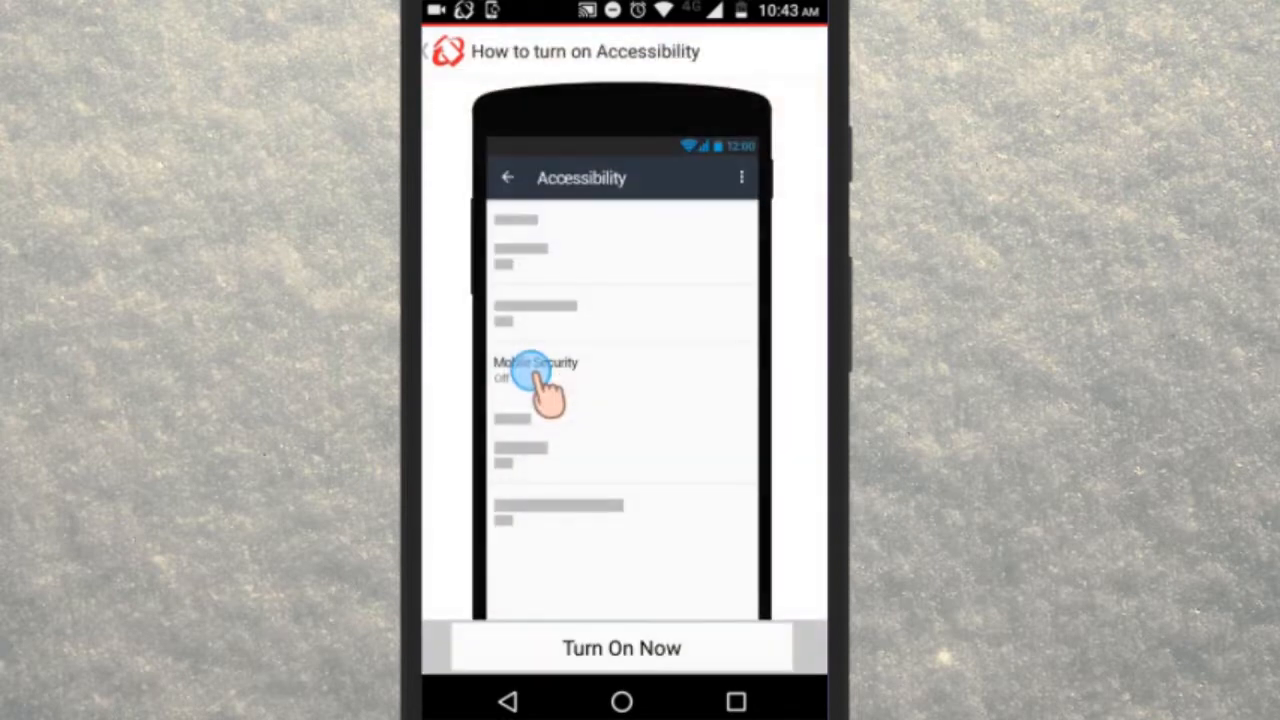
click(536, 370)
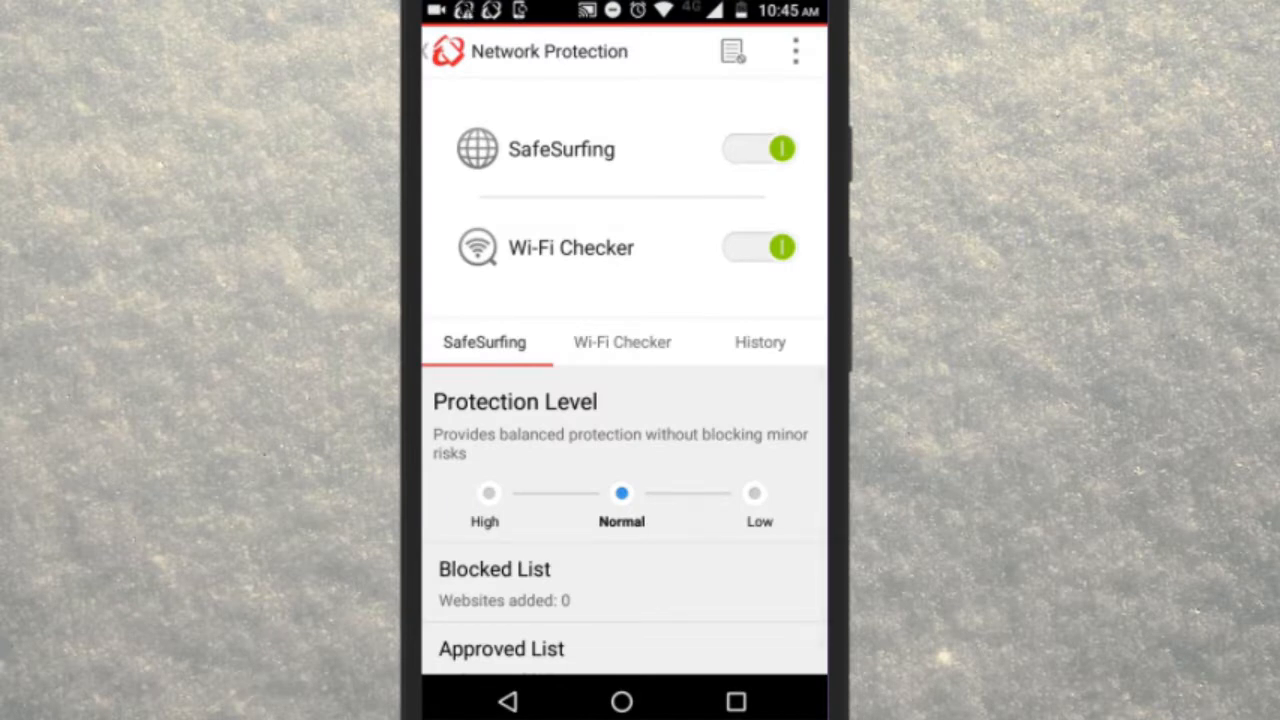
click(488, 492)
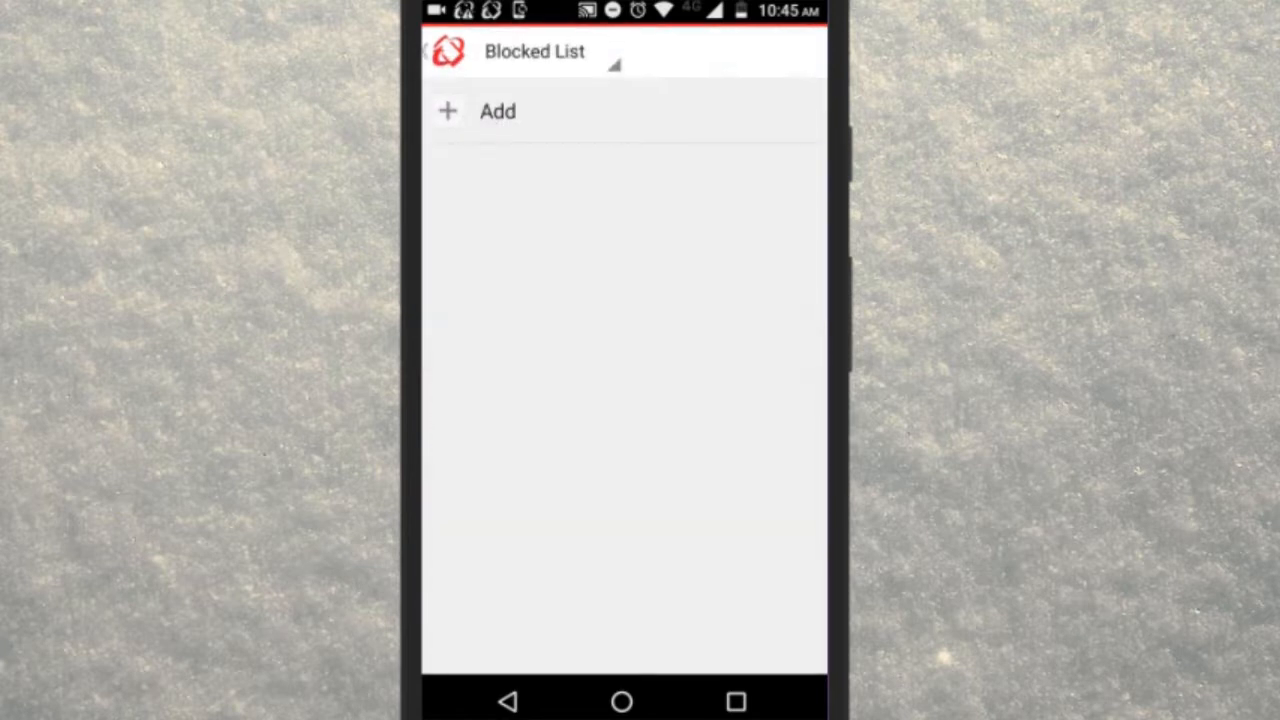
click(496, 112)
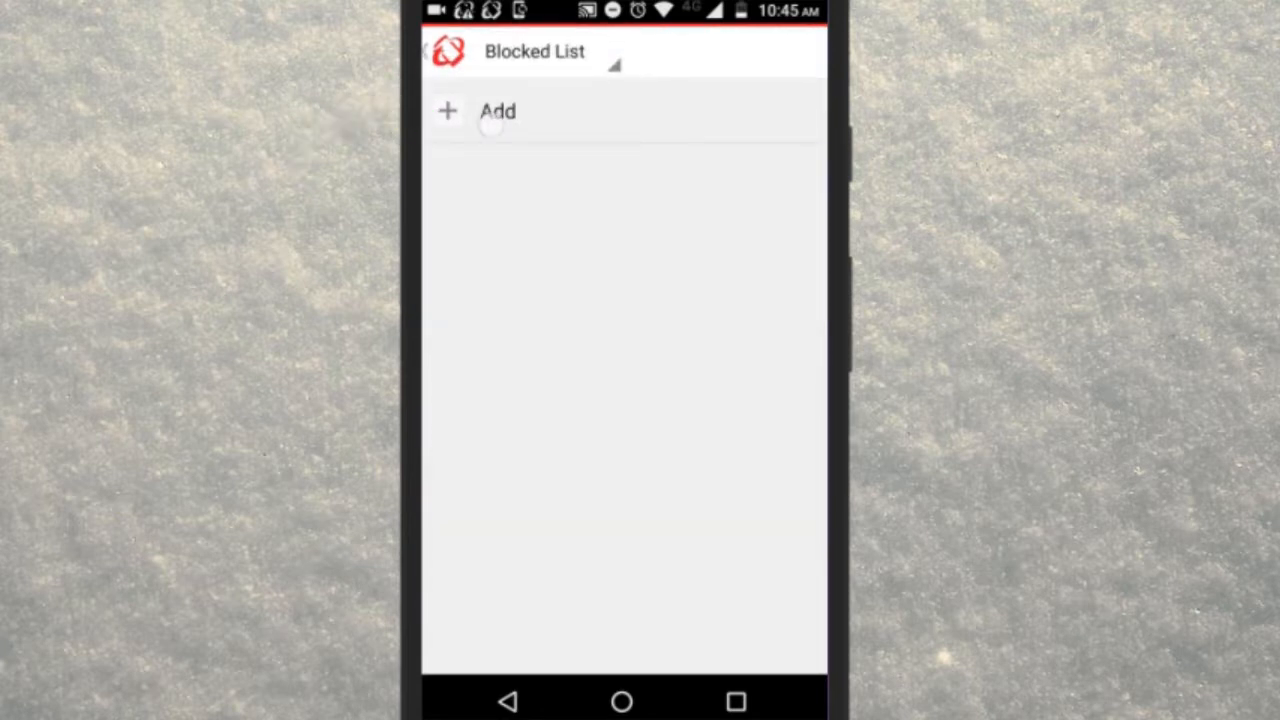
click(496, 112)
text(http://m.facebook.com)
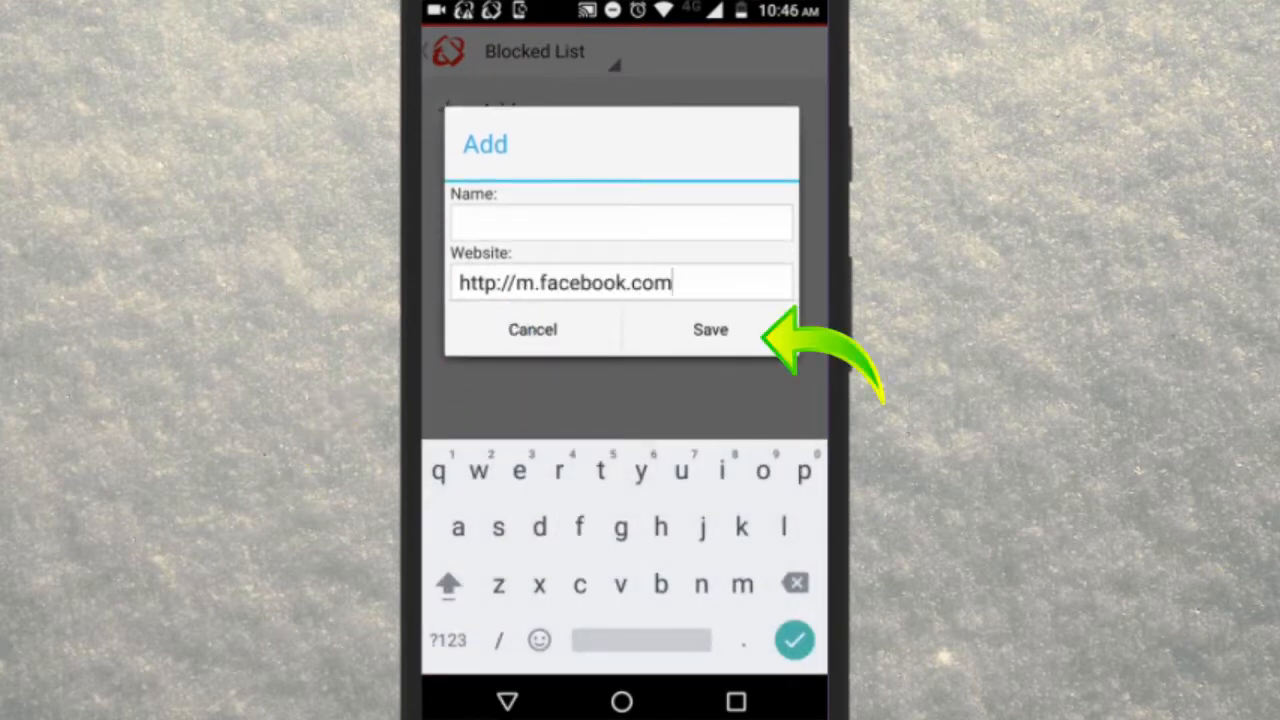
click(710, 328)
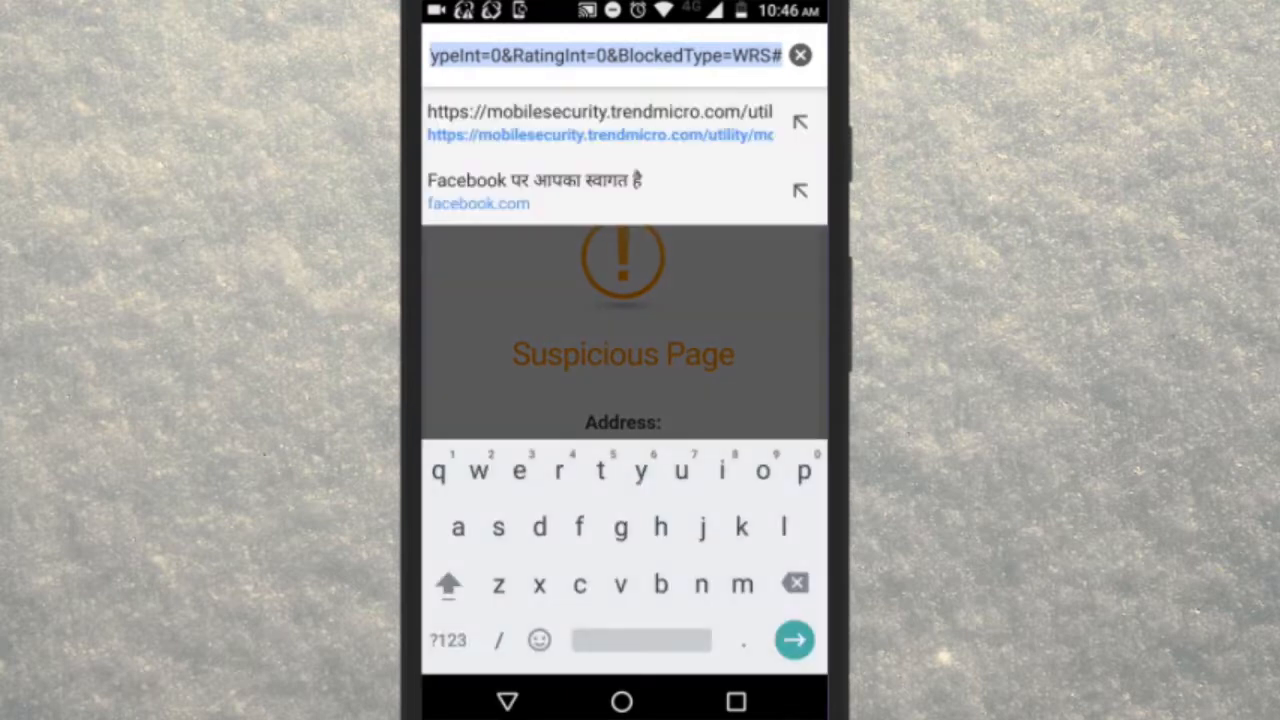
Visit m.facebook.com in Chrome to confirm the Suspicious Page warning appears.
click(800, 56)
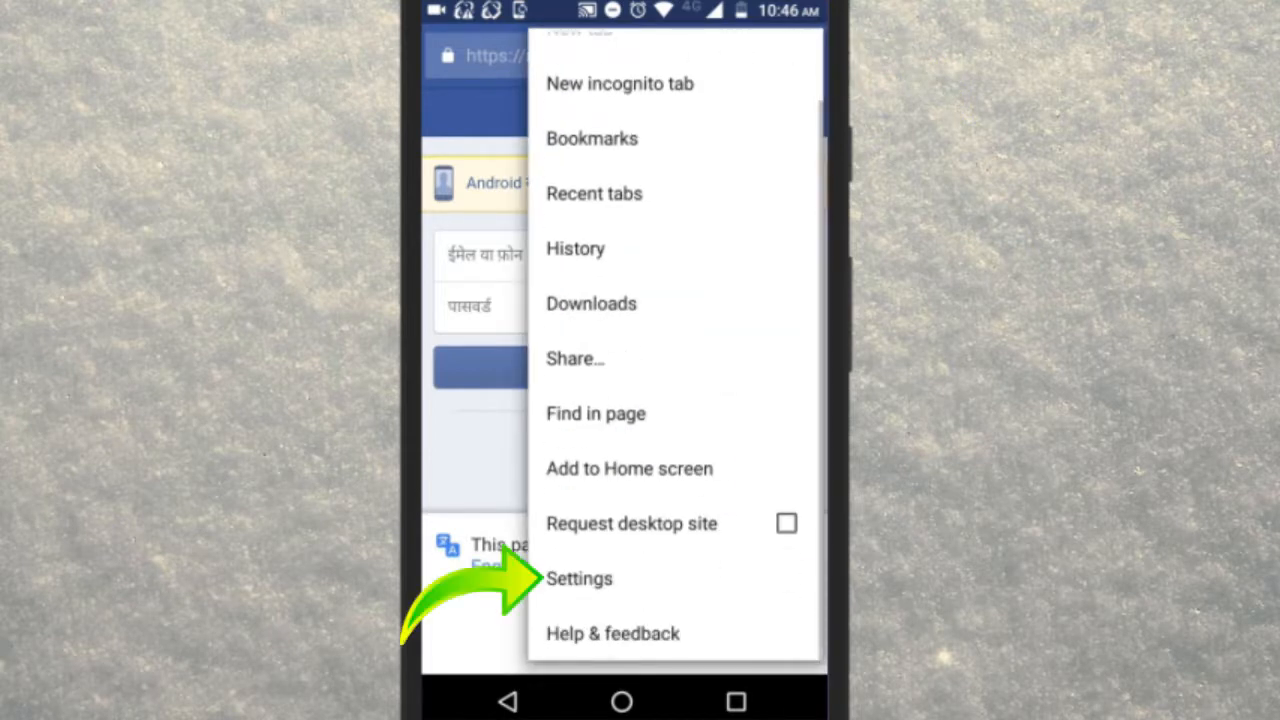
Clear all Chrome browsing data from the beginning of time via Privacy settings.
click(580, 578)
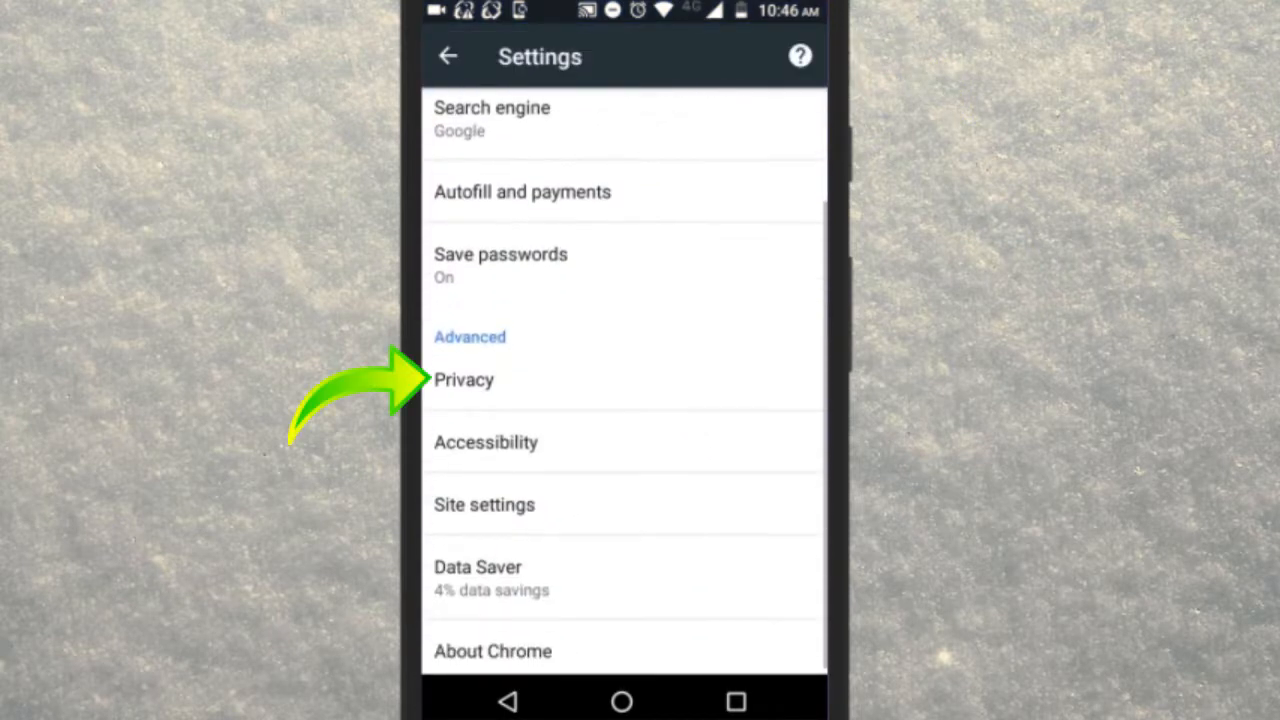
click(464, 380)
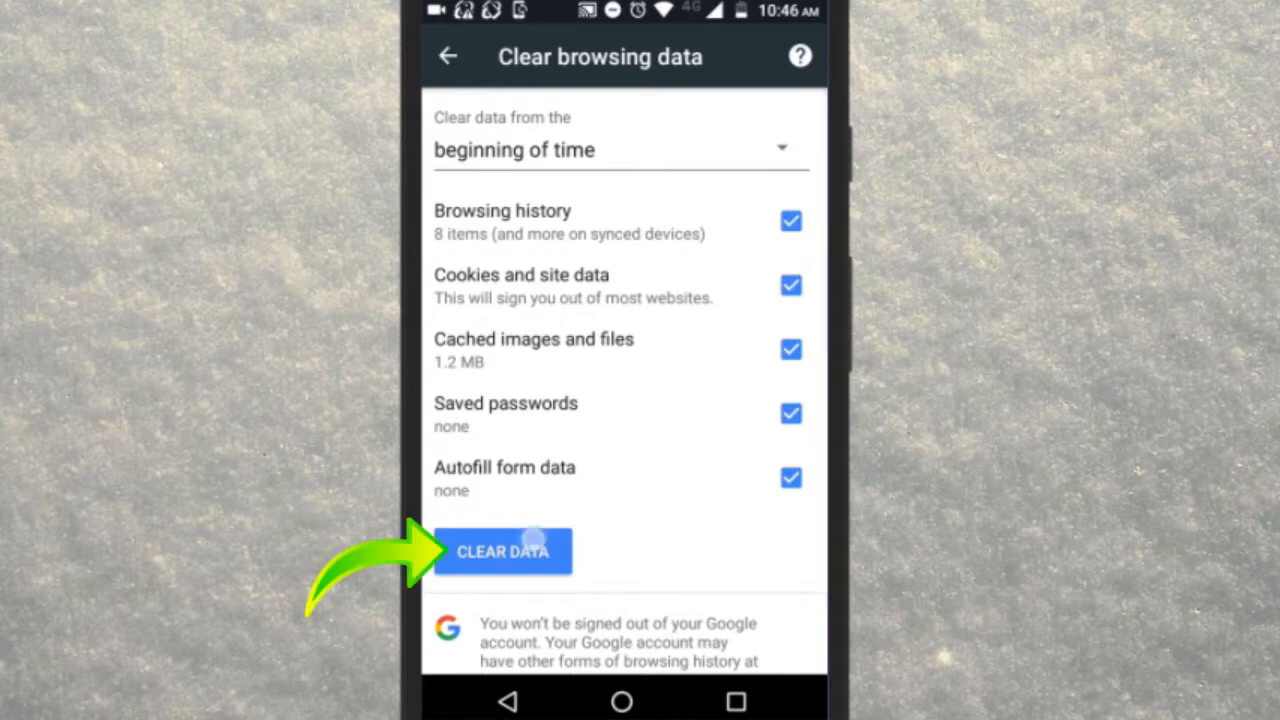
click(502, 552)
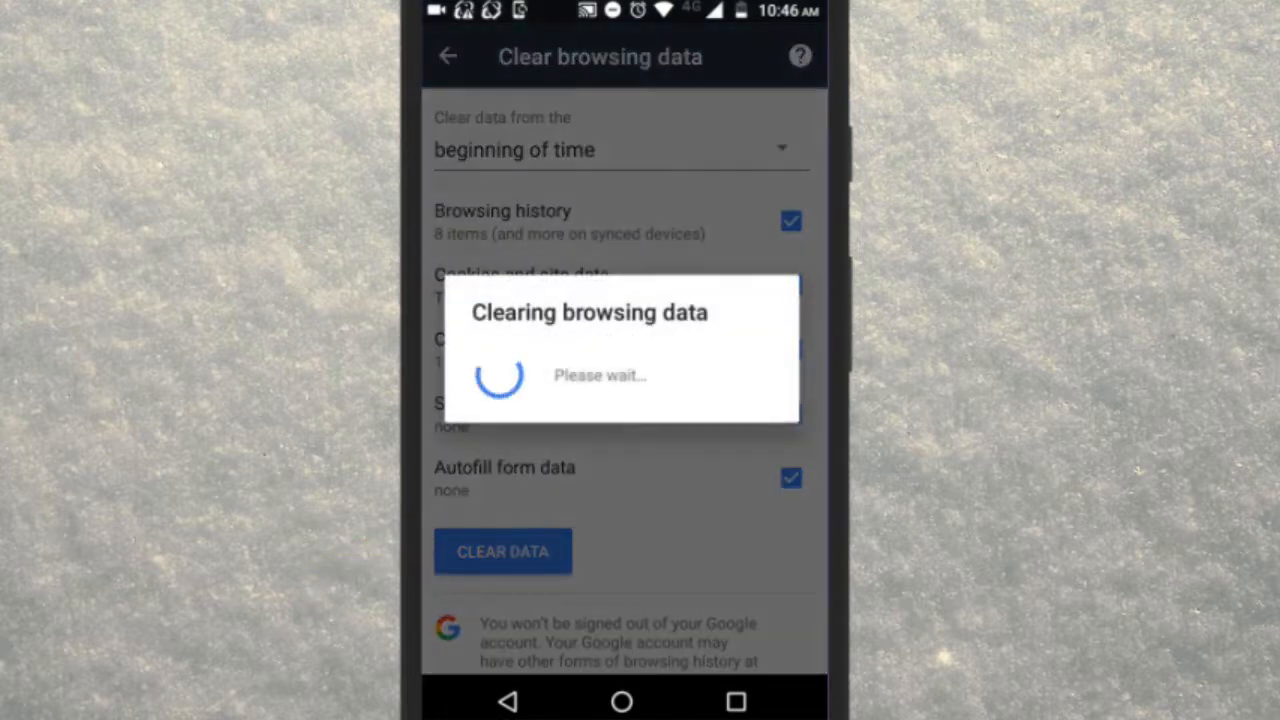